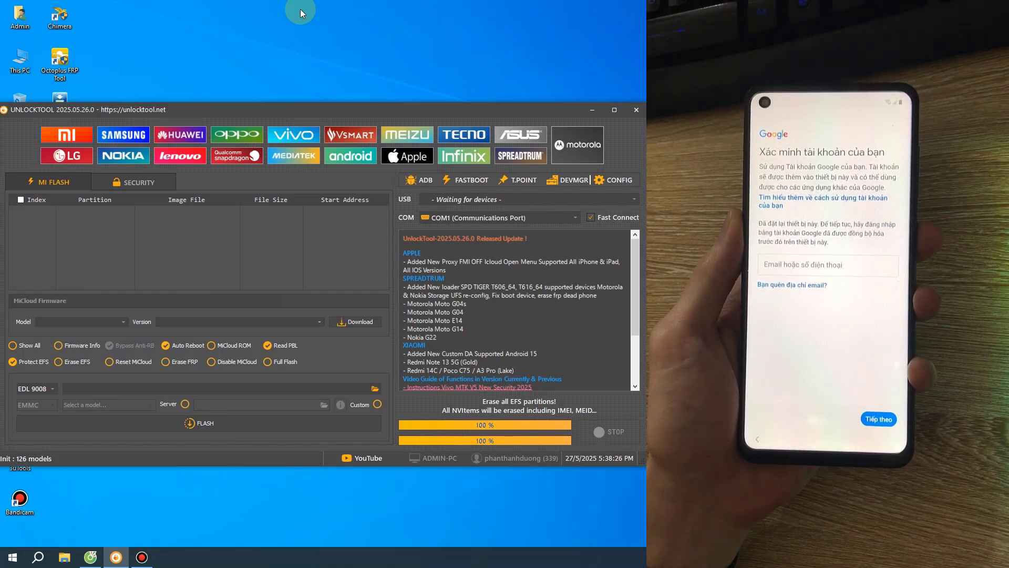
mouse_move(296, 35)
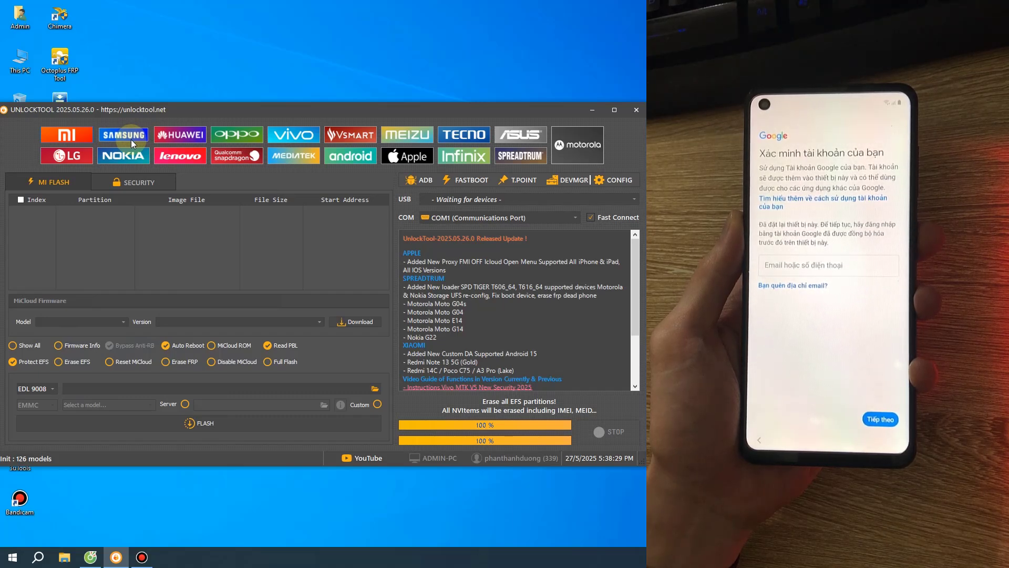
- Select the SAMSUNG brand to load the Samsung model list and security functions
left_click(123, 134)
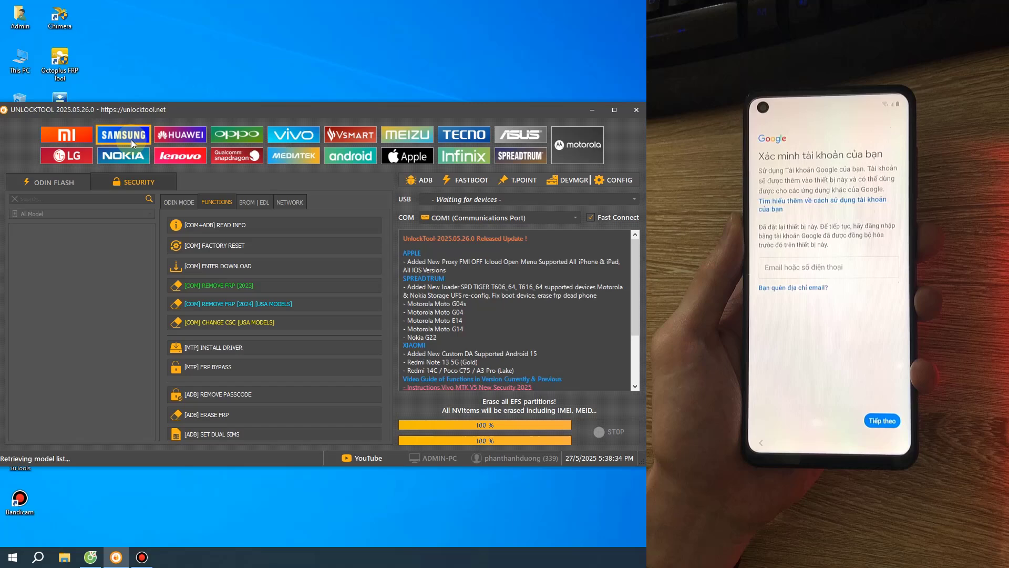
left_click(123, 134)
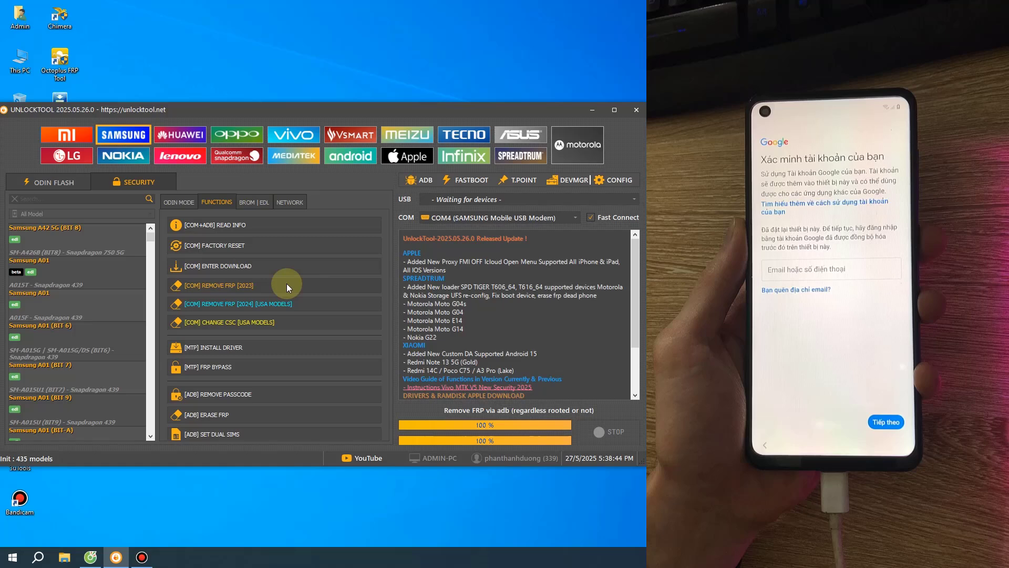
- Launch [COM] REMOVE FRP [2023] to bring up the Bypass FRP prompt
left_click(217, 285)
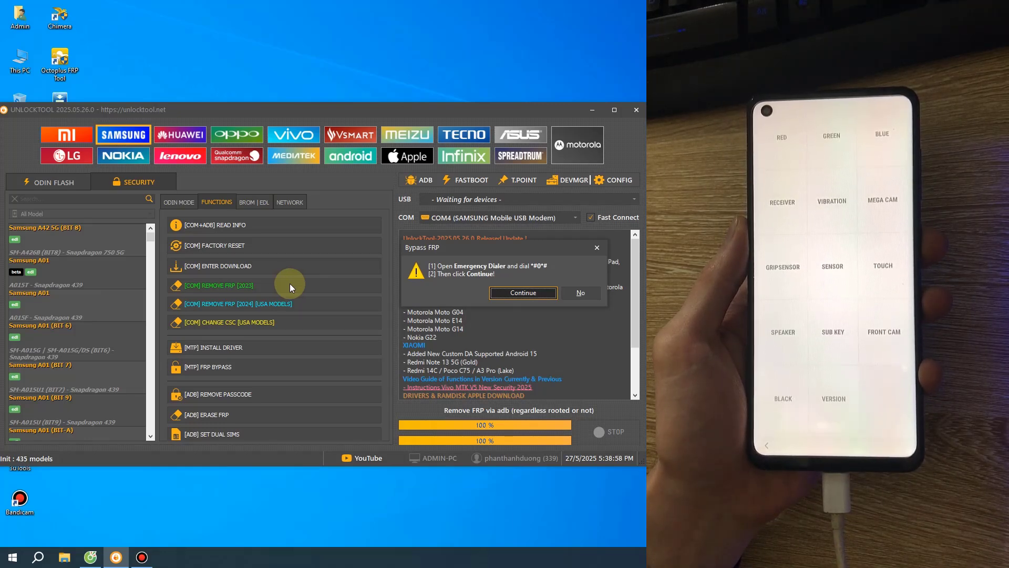
- Confirm the test menu is open and run FRP removal with Method 1 [Old]
left_click(523, 292)
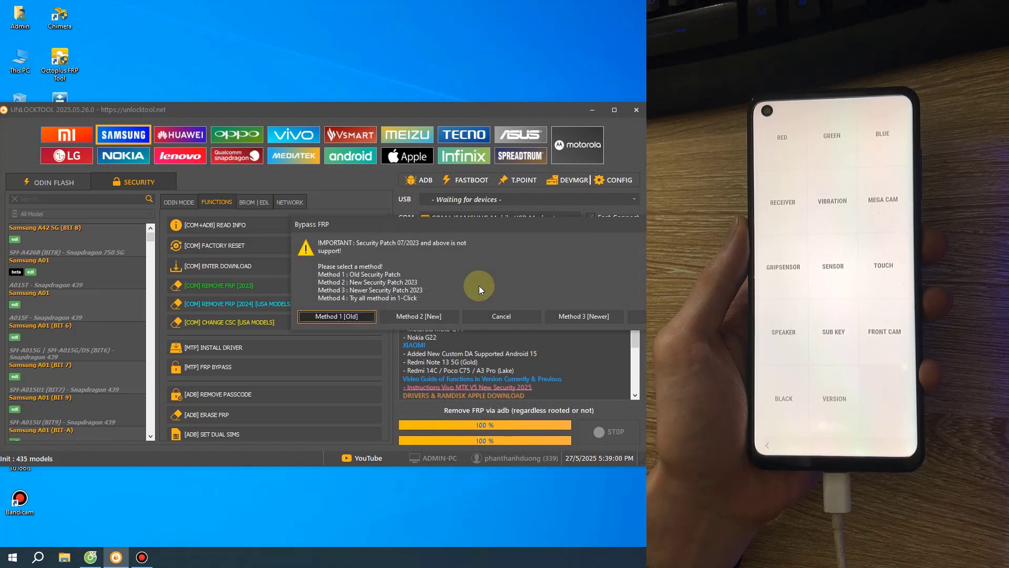
left_click(336, 316)
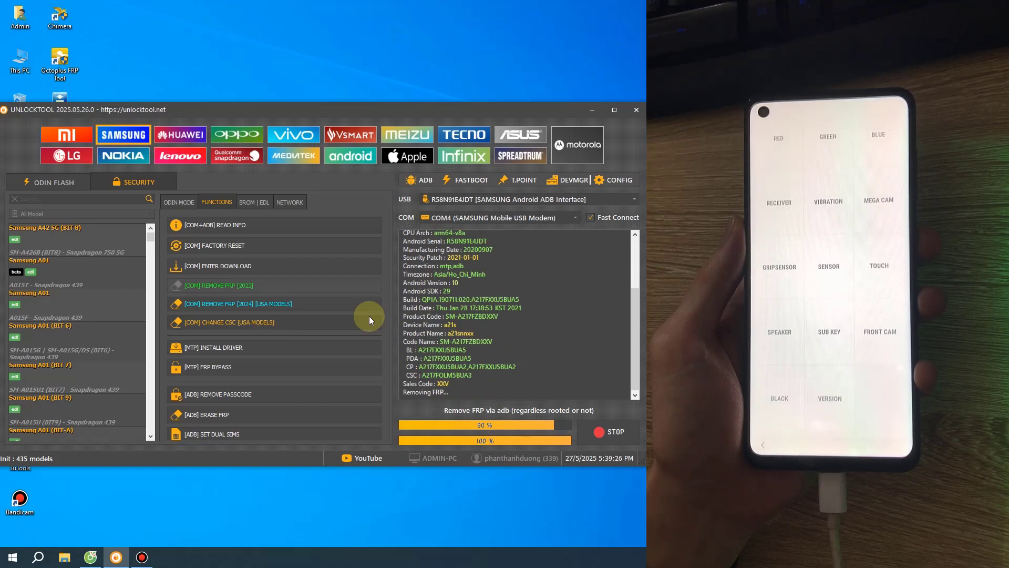
left_click(610, 431)
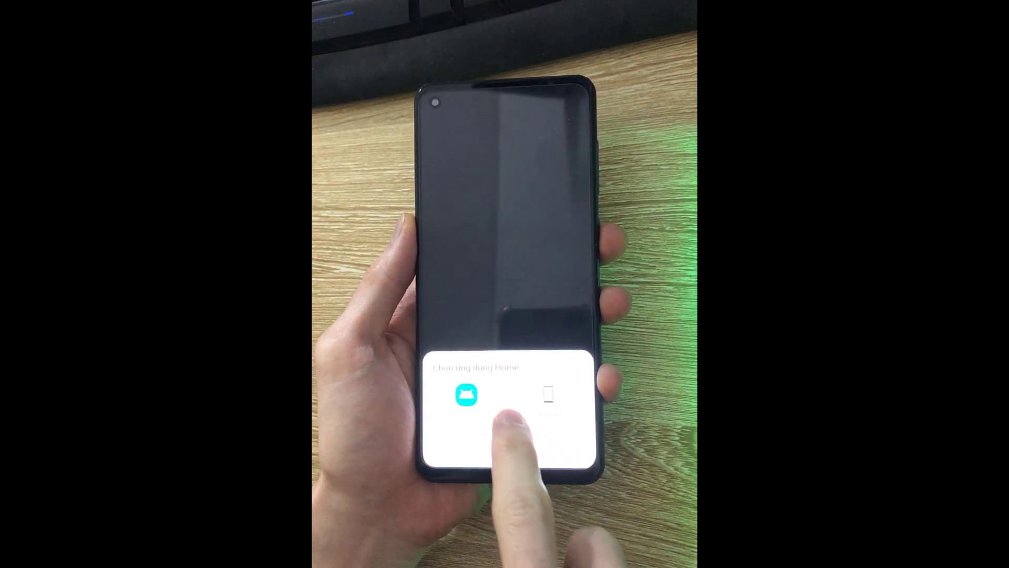
- Pick the launcher in the 'Chọn ứng dụng Home' chooser to reach the home screen
left_click(467, 395)
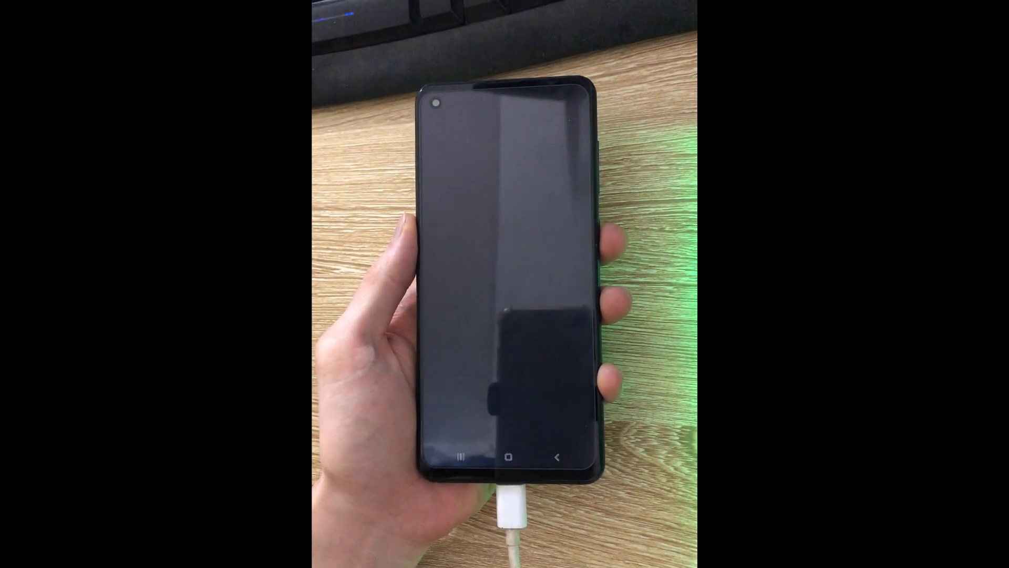